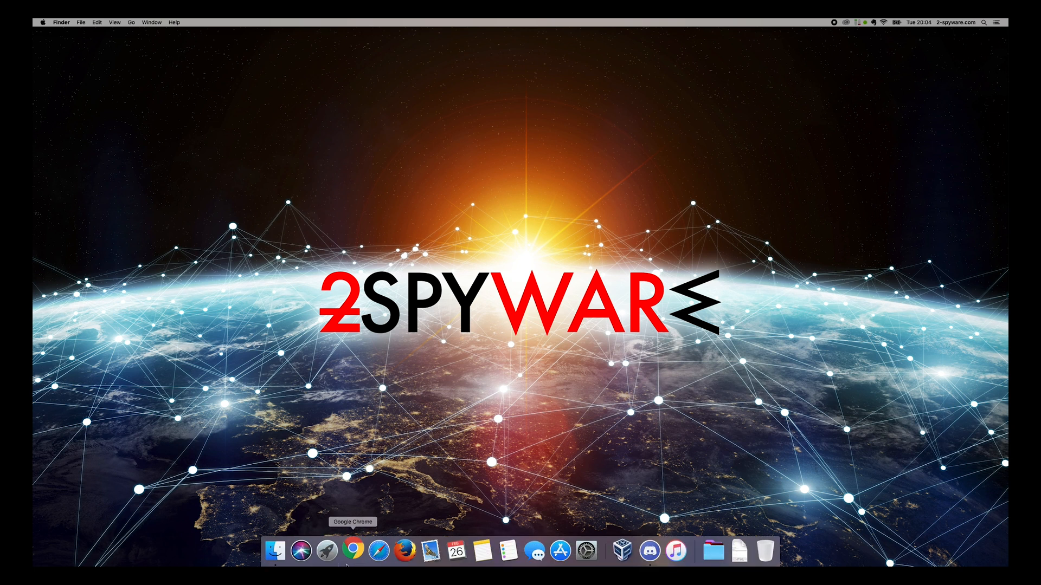
Step: Launch Google Chrome from the Dock, landing on the MySearch start page
{"action": "left_click", "coordinate": [355, 551]}
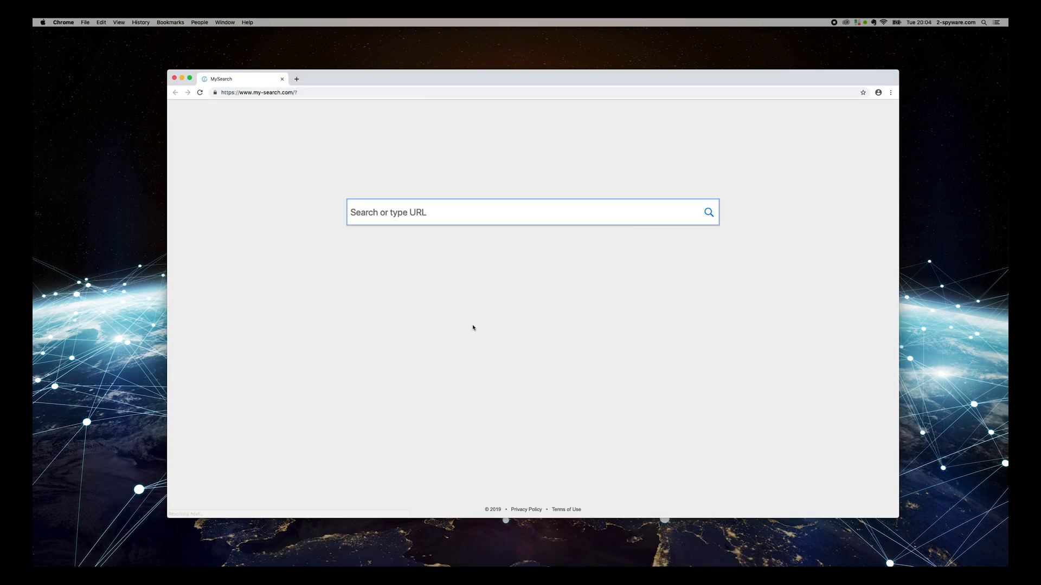
{"action": "mouse_move", "coordinate": [292, 144]}
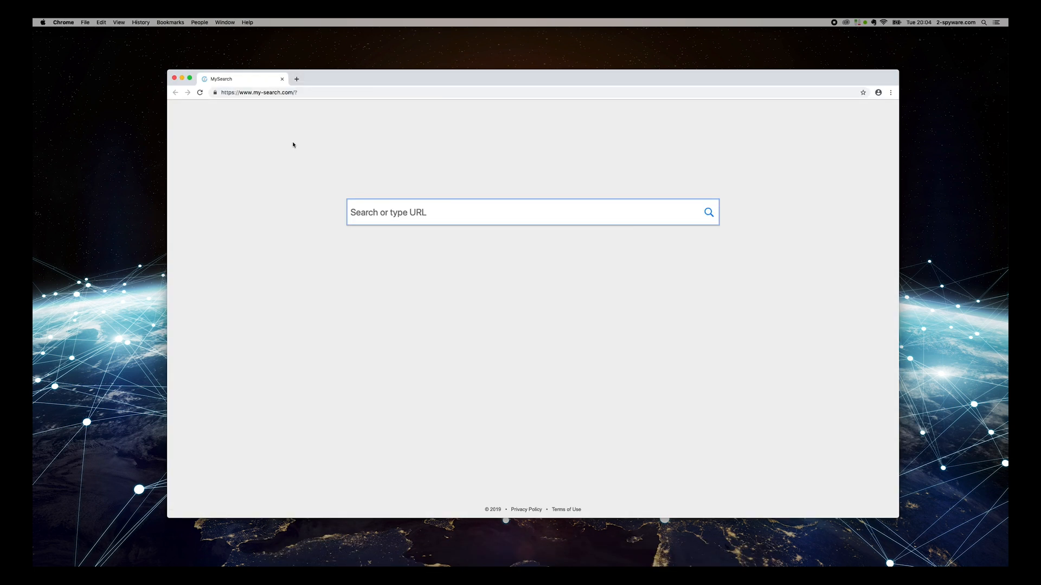
{"action": "left_click", "coordinate": [259, 92]}
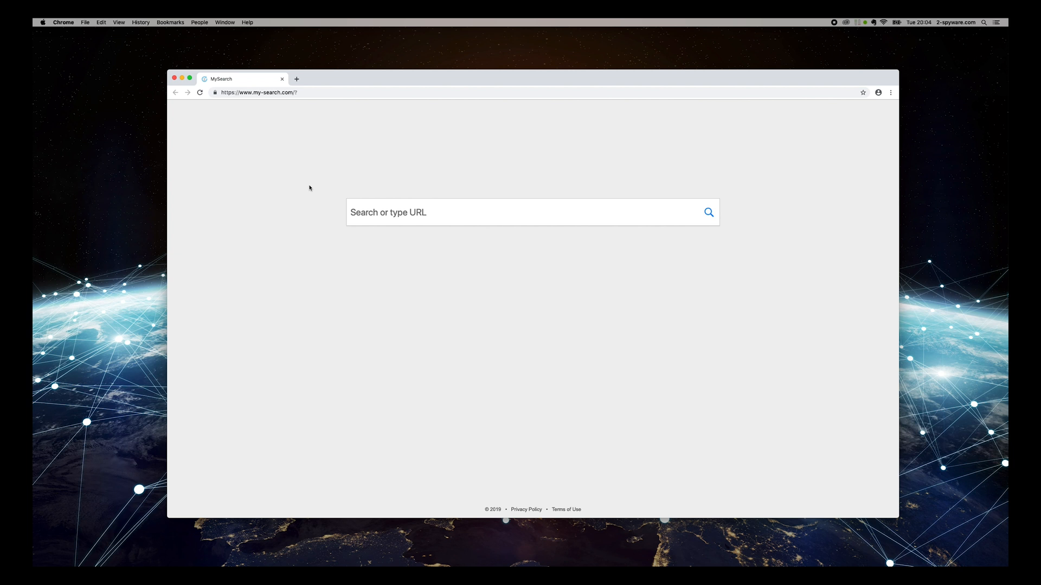
Step: Go to Chrome Settings via the three-dot menu and reach the Search engine section
{"action": "left_click", "coordinate": [891, 92]}
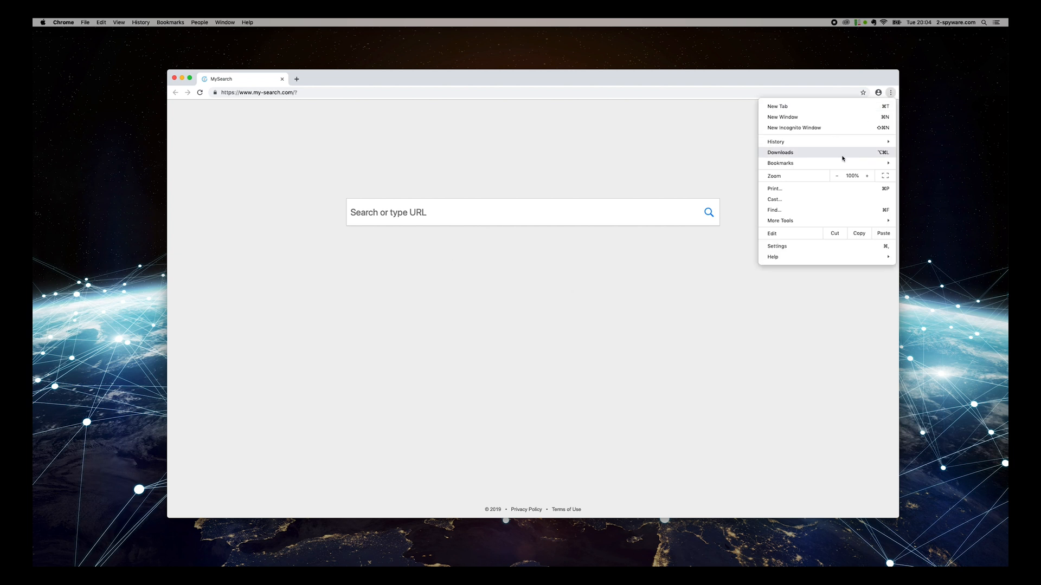
{"action": "left_click", "coordinate": [776, 246]}
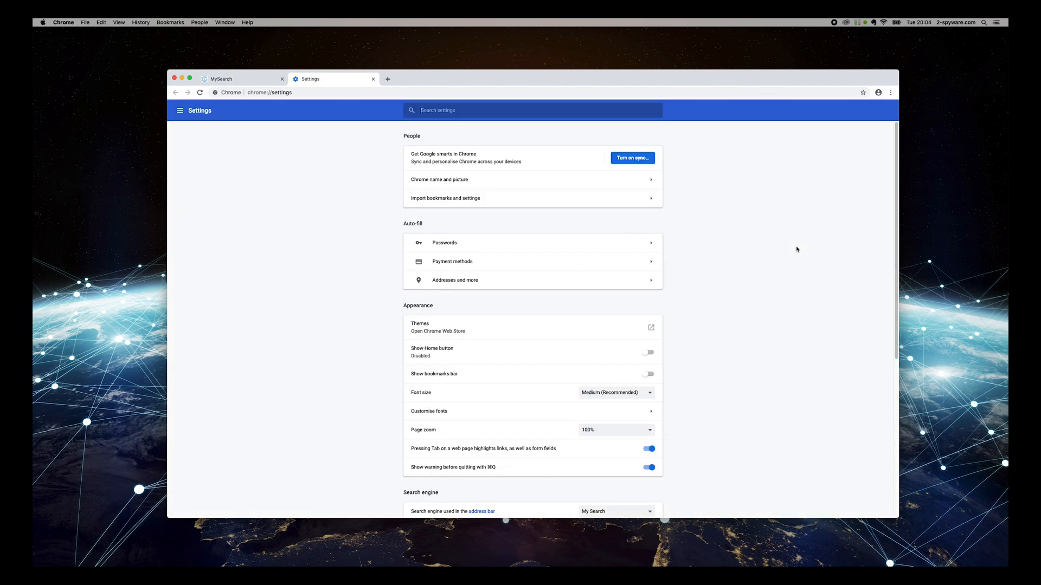
{"action": "mouse_move", "coordinate": [563, 296]}
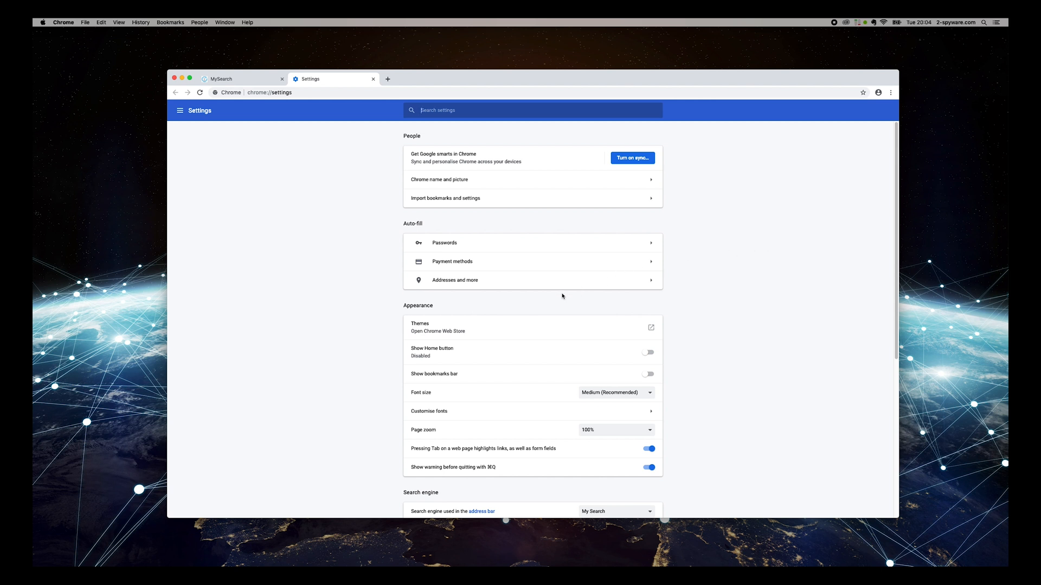
{"action": "scroll", "scroll_direction": "down", "scroll_amount": 3}
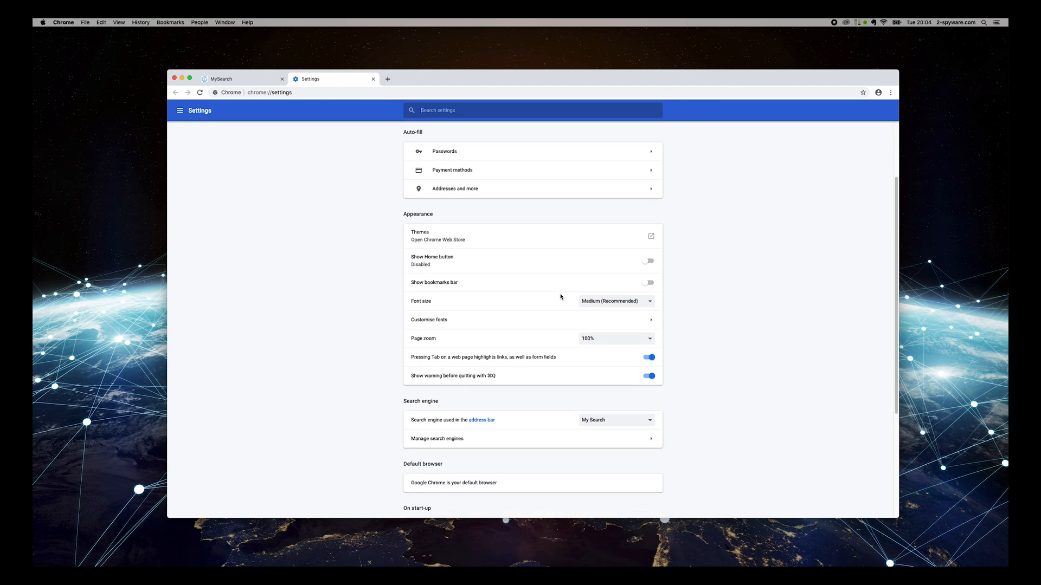
{"action": "scroll", "scroll_direction": "down", "scroll_amount": 3}
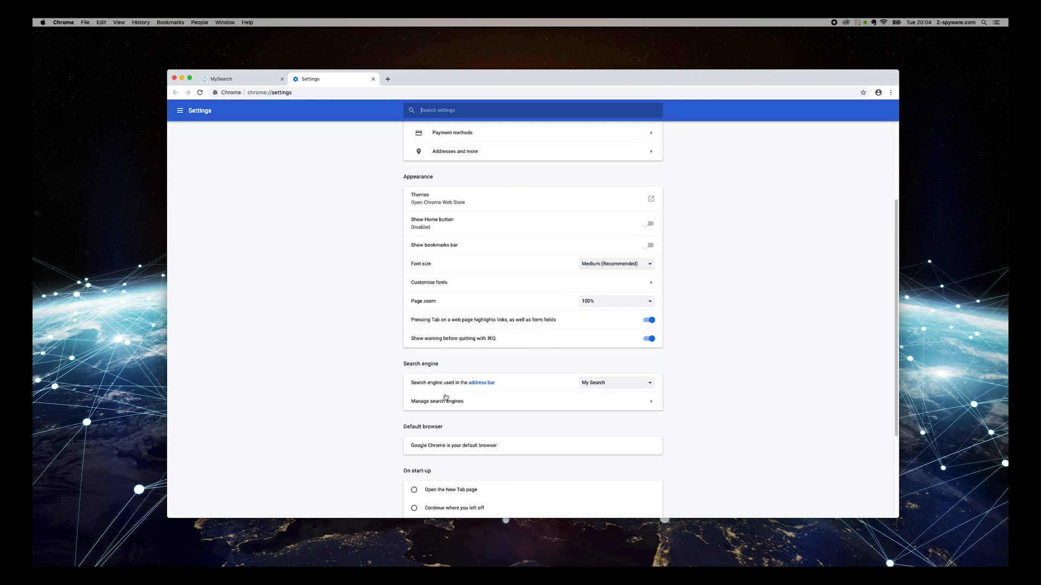
Step: In Manage search engines, make Google the default instead of My Search
{"action": "left_click", "coordinate": [437, 401]}
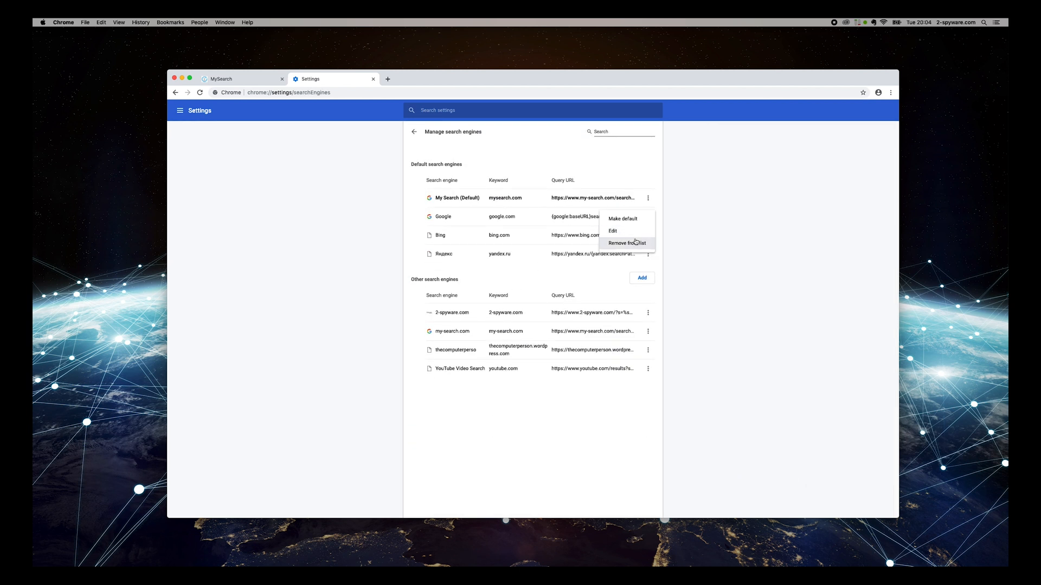
{"action": "left_click", "coordinate": [627, 243]}
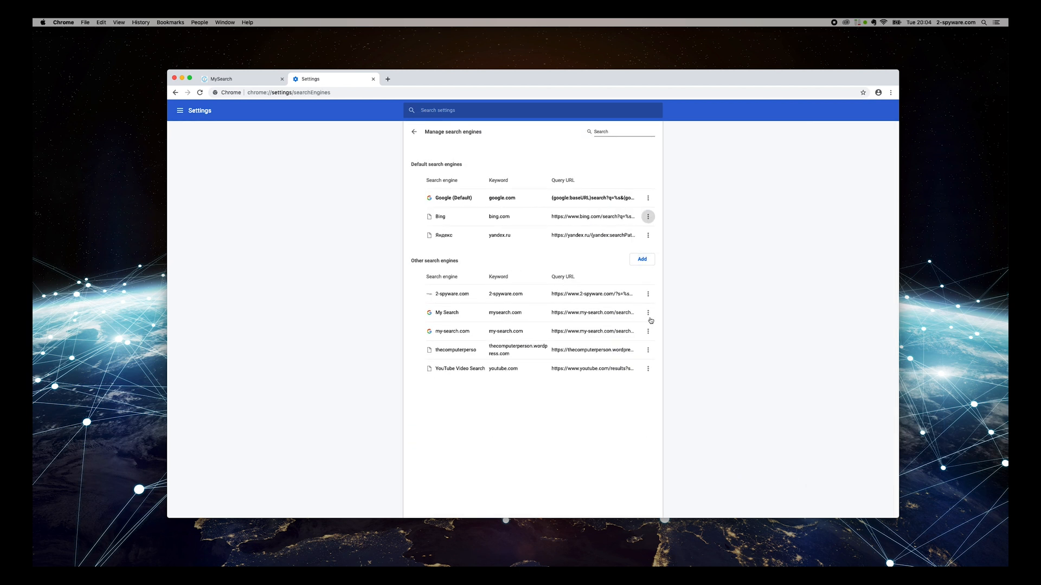
Step: Remove the My Search and my-search.com entries from the search engine list
{"action": "left_click", "coordinate": [647, 312]}
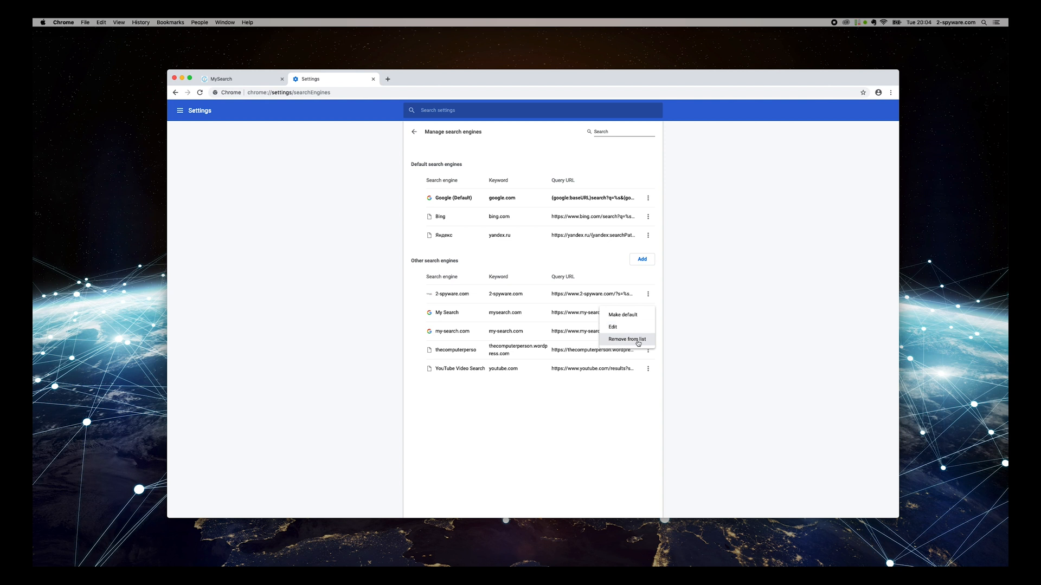
{"action": "left_click", "coordinate": [627, 339]}
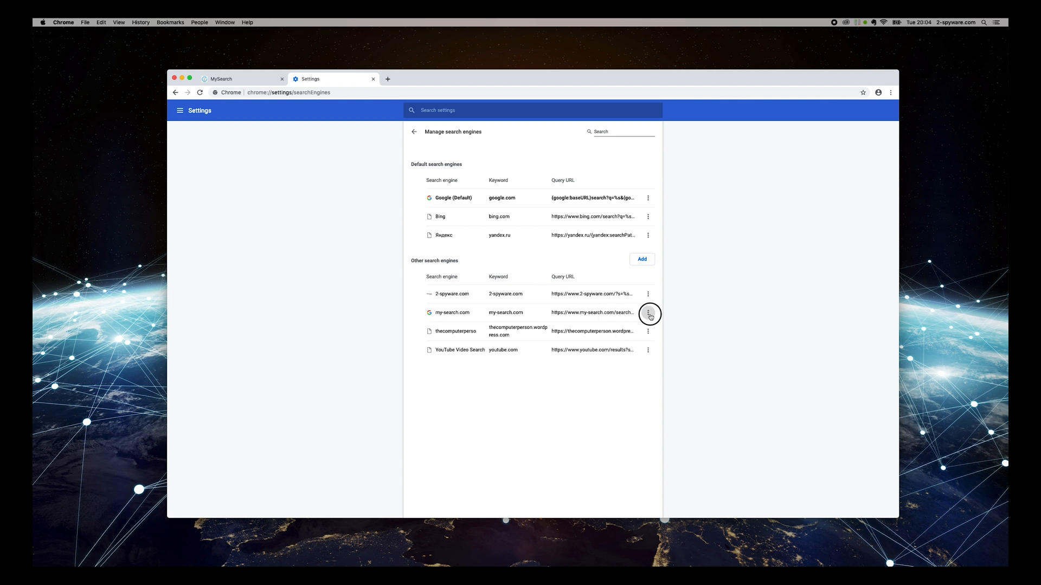
{"action": "left_click", "coordinate": [649, 312]}
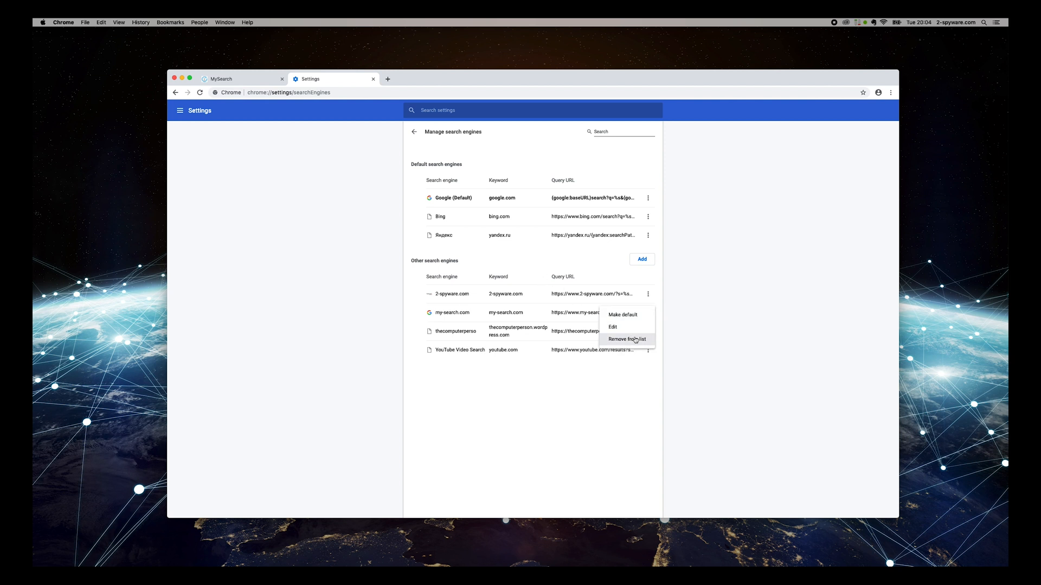
{"action": "left_click", "coordinate": [625, 340]}
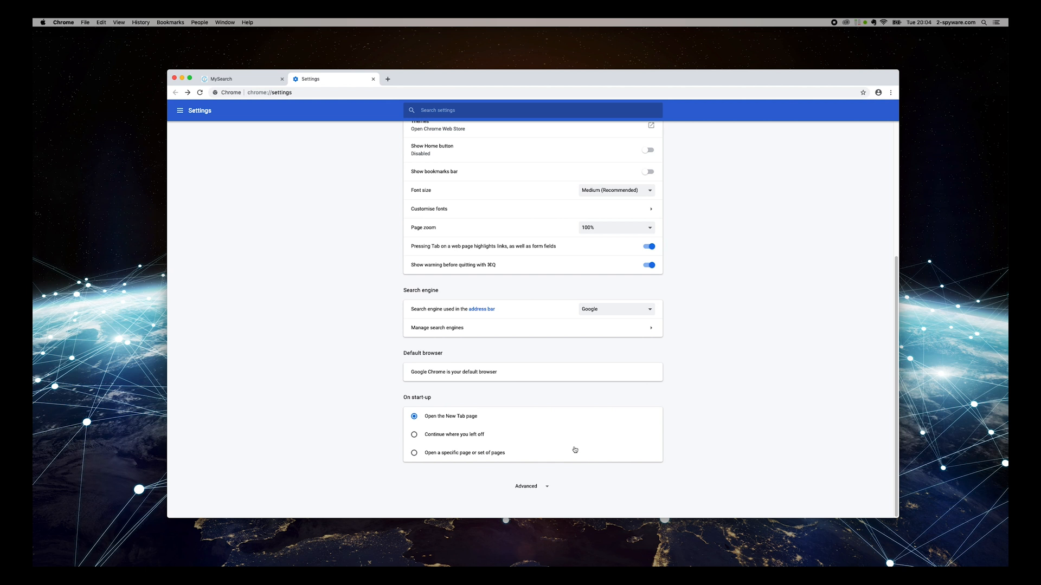
Step: Confirm Reset settings to restore Chrome defaults, then quit the browser
{"action": "scroll", "scroll_direction": "down", "scroll_amount": 3}
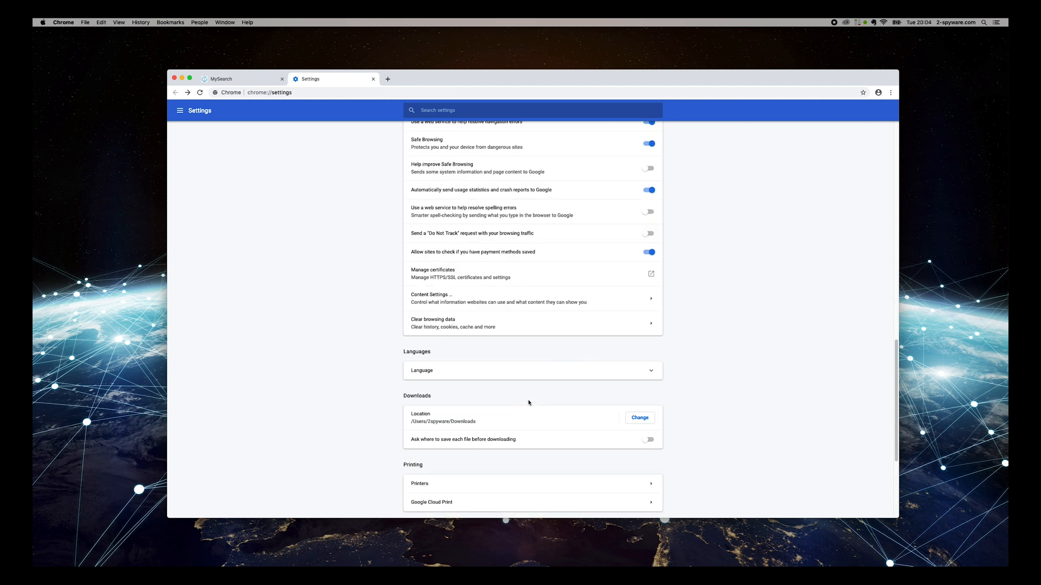
{"action": "scroll", "scroll_direction": "down", "scroll_amount": 3}
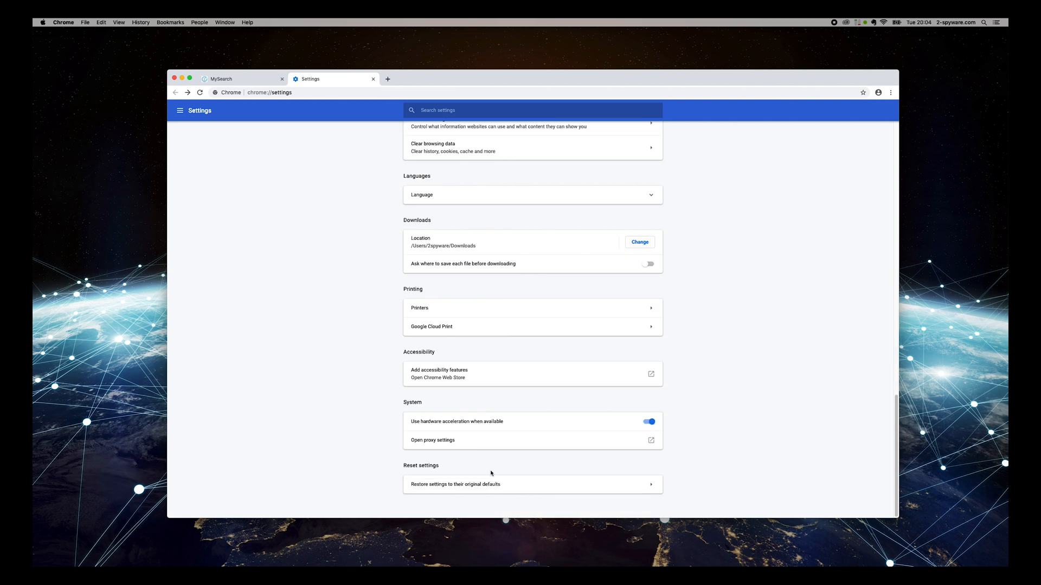
{"action": "left_click", "coordinate": [454, 484]}
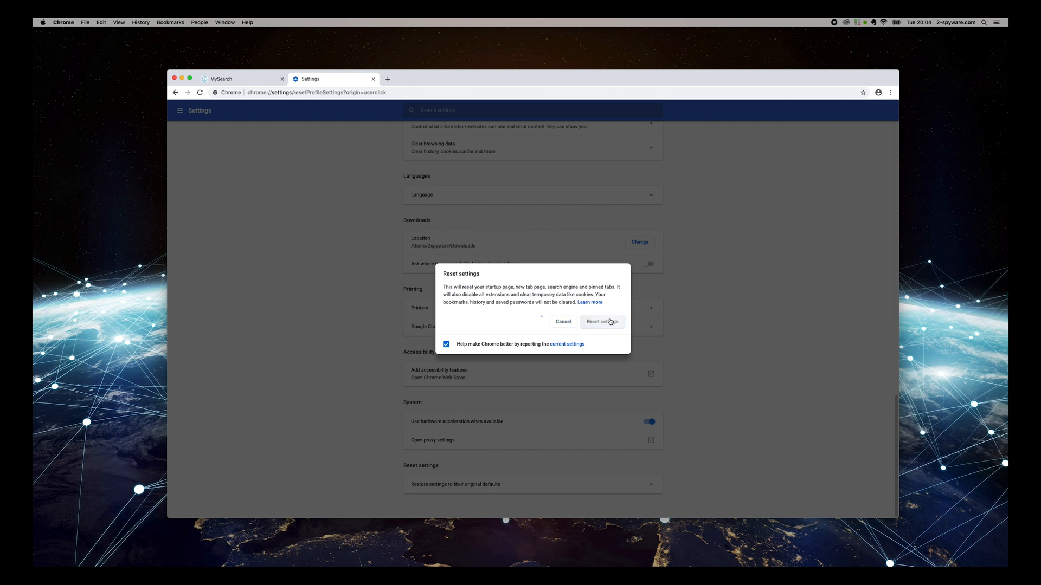
{"action": "left_click", "coordinate": [601, 322]}
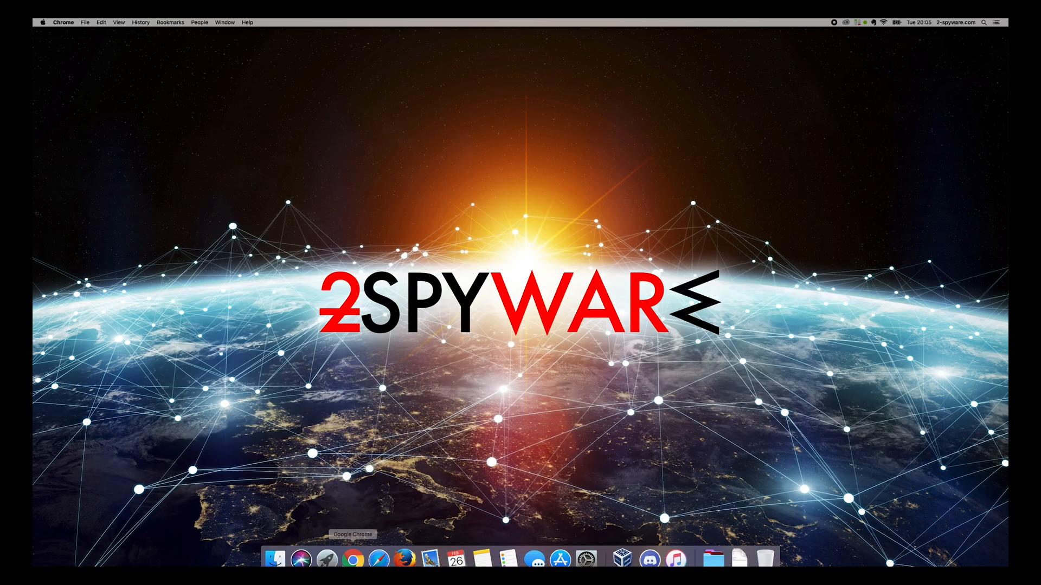
Step: Reopen Chrome and navigate to 2-spyware.com from the address bar
{"action": "left_click", "coordinate": [352, 552]}
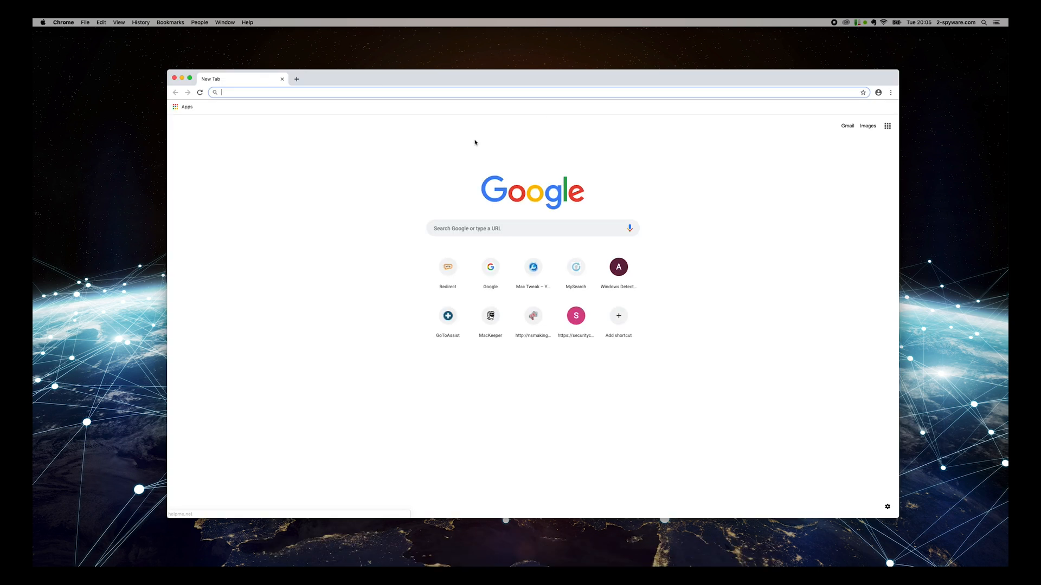
{"action": "left_click", "coordinate": [63, 21]}
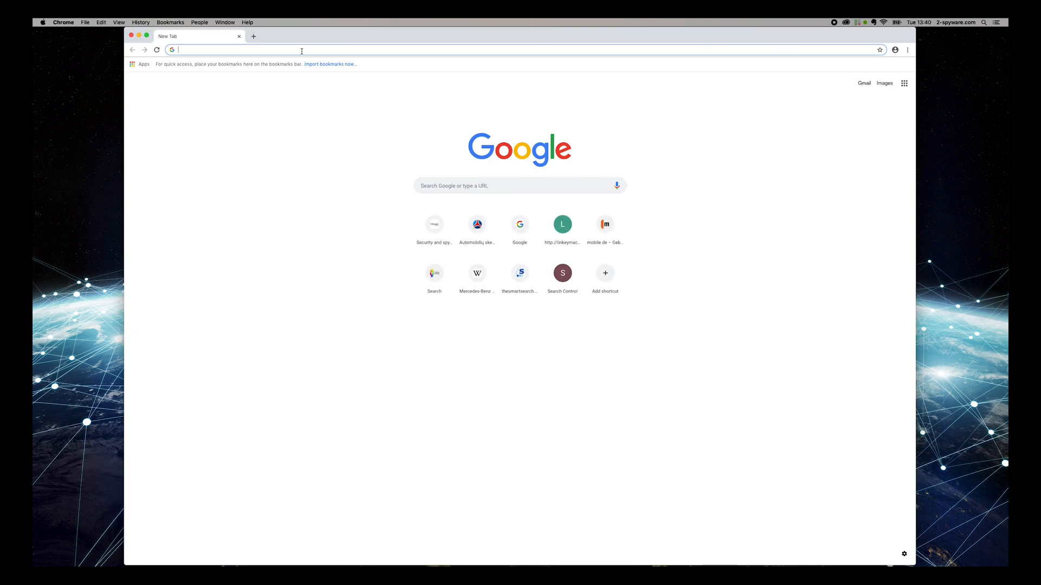
{"action": "type", "text": "2-spyware.com"}
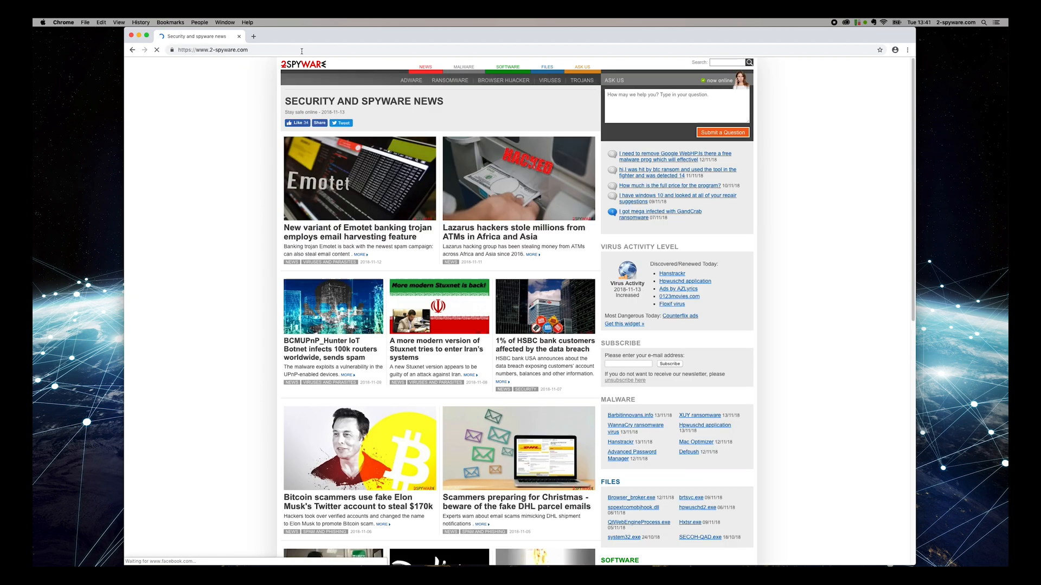
Step: From the Malwarebytes Anti Malware review, follow DOWNLOAD to the Malwarebytes for Mac page
{"action": "scroll", "scroll_direction": "down", "scroll_amount": 3}
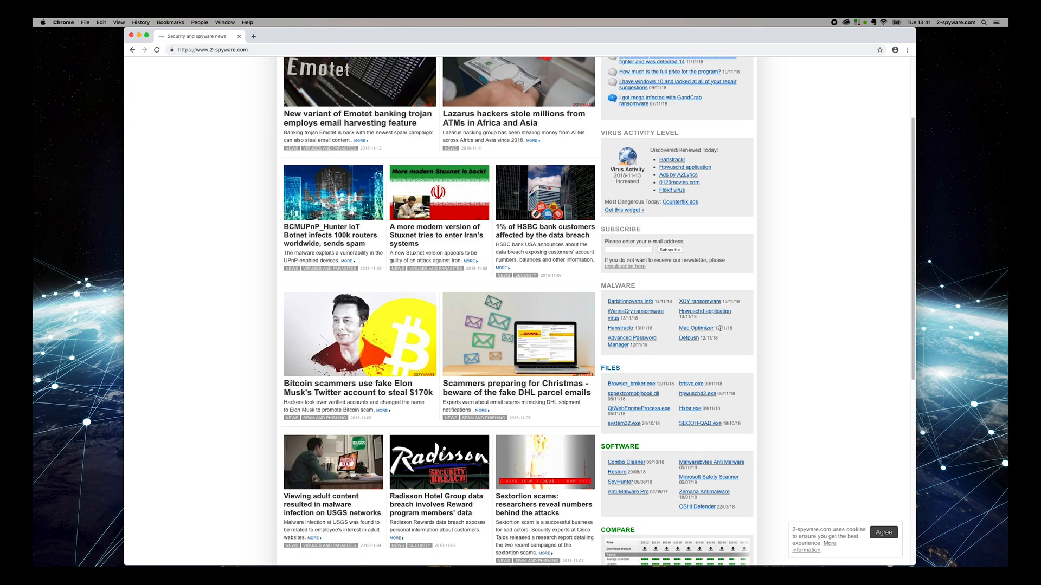
{"action": "left_click", "coordinate": [711, 462]}
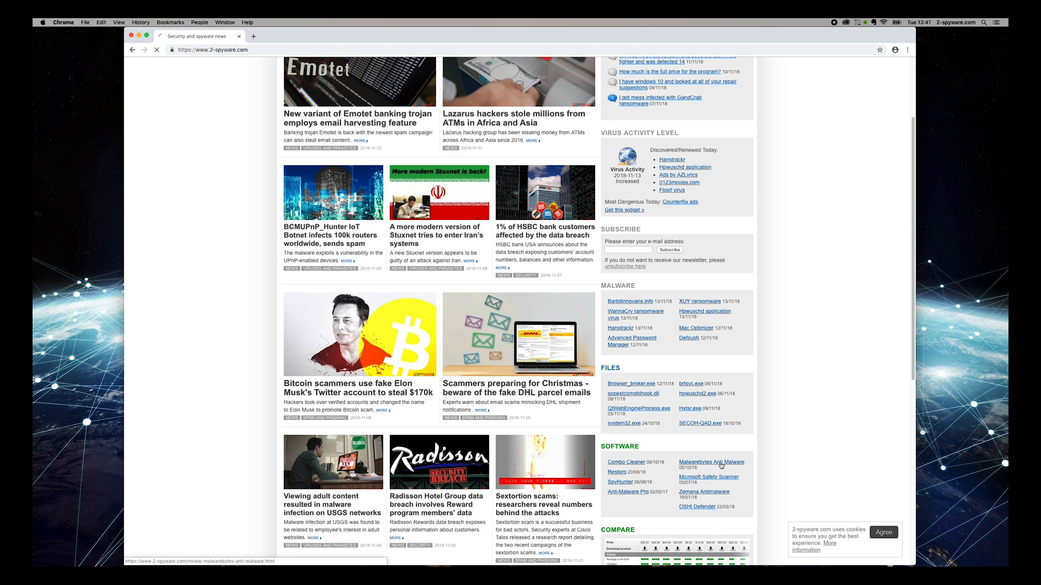
{"action": "left_click", "coordinate": [711, 462]}
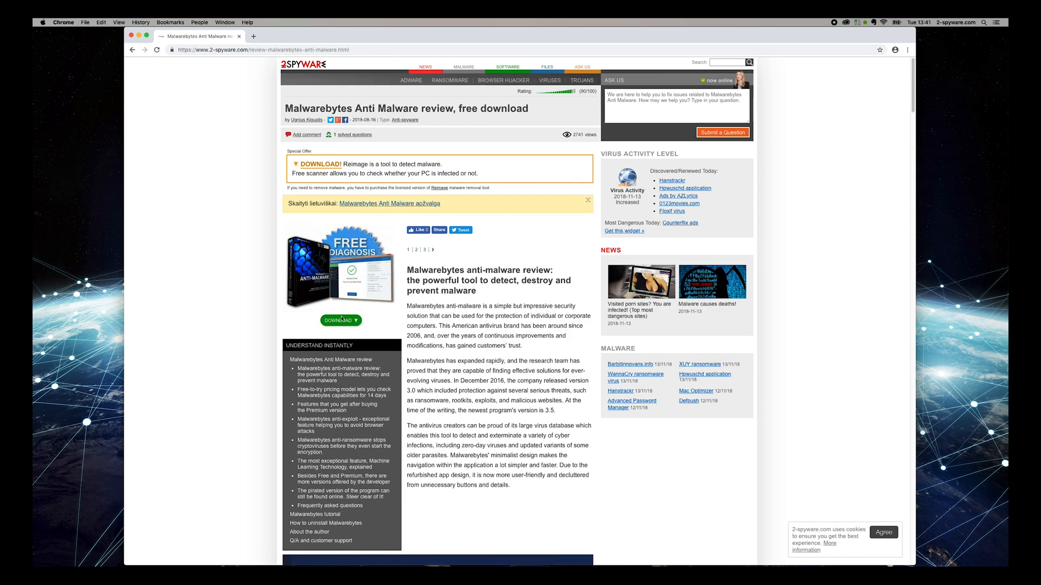
{"action": "left_click", "coordinate": [341, 321]}
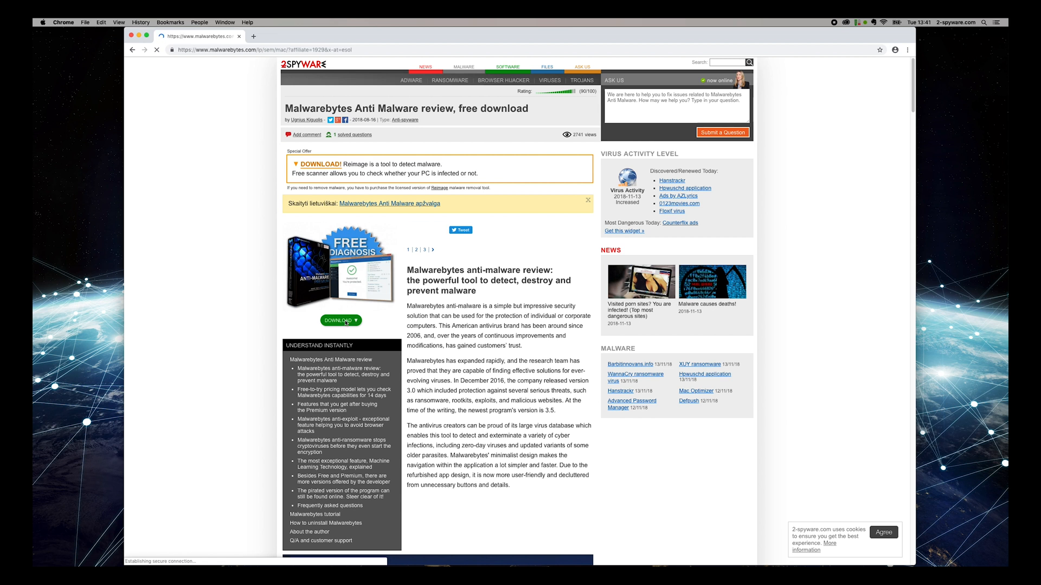
{"action": "left_click", "coordinate": [341, 321]}
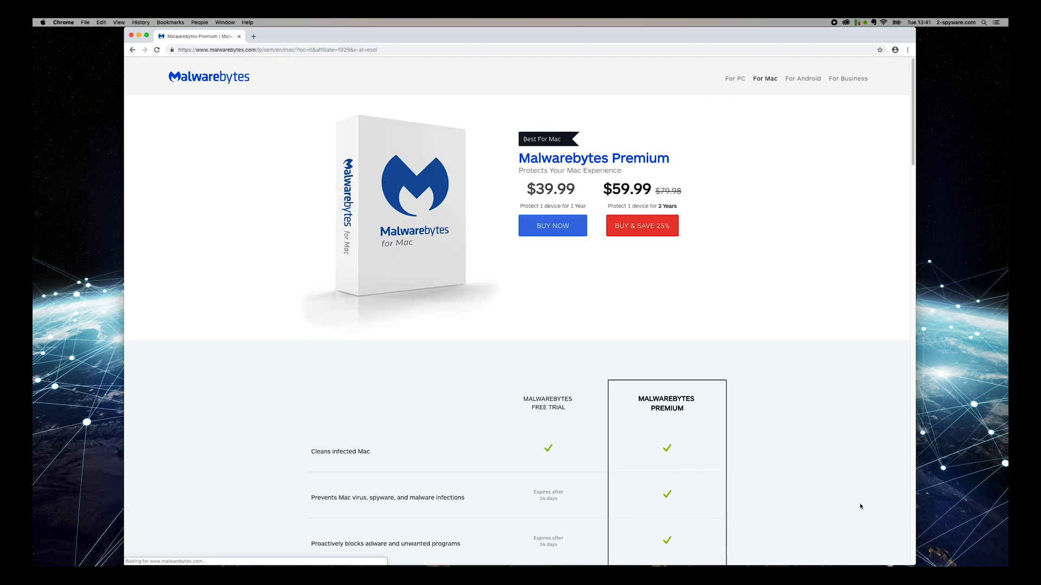
Step: Download the 14-day Malwarebytes trial and launch its installer package
{"action": "scroll", "scroll_direction": "down", "scroll_amount": 3}
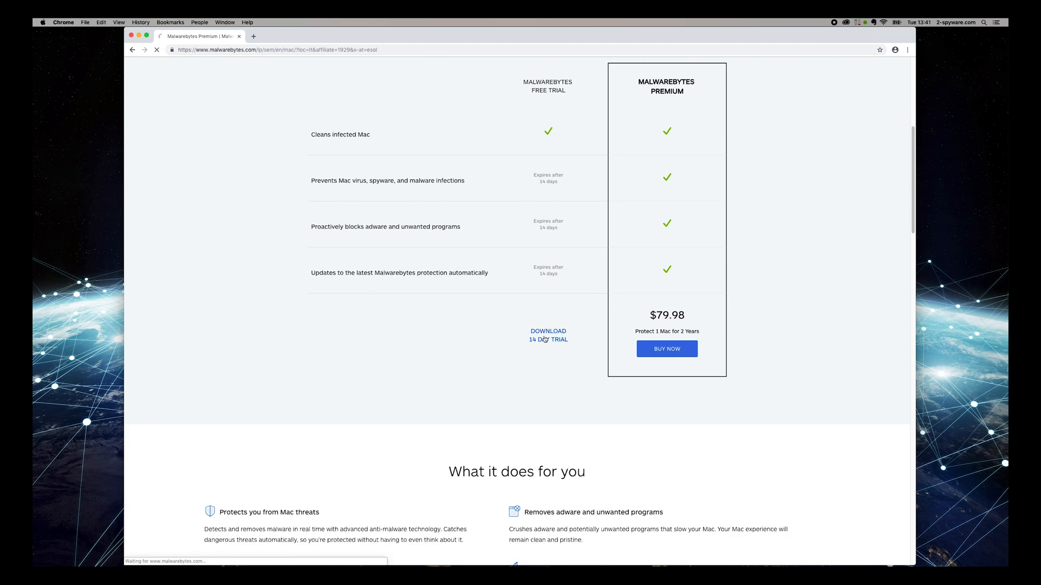
{"action": "left_click", "coordinate": [548, 335]}
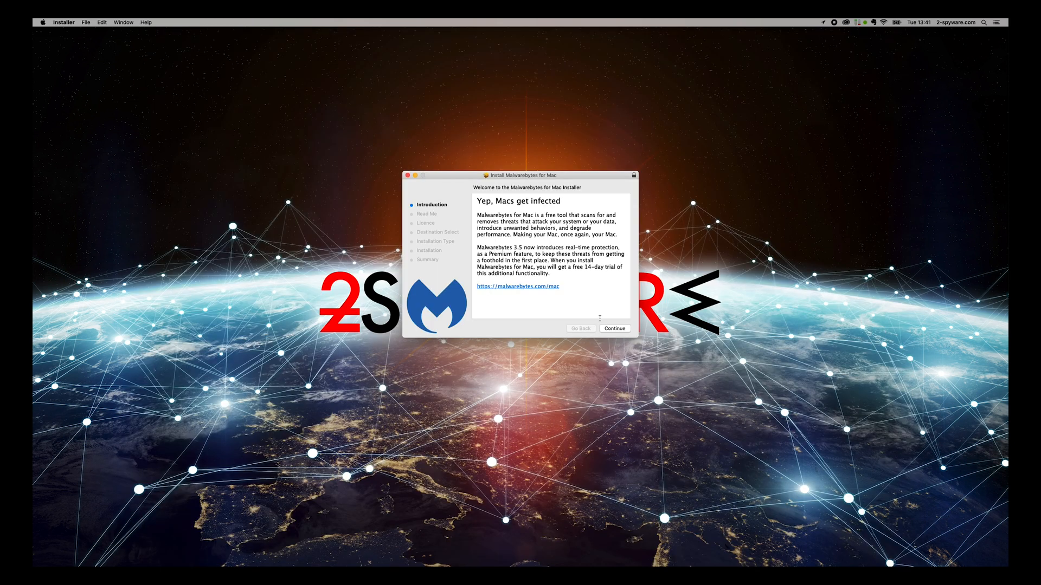
Step: Install Malwarebytes for Mac on Macintosh HD, accepting the licence and authorising with the admin password
{"action": "left_click", "coordinate": [613, 329]}
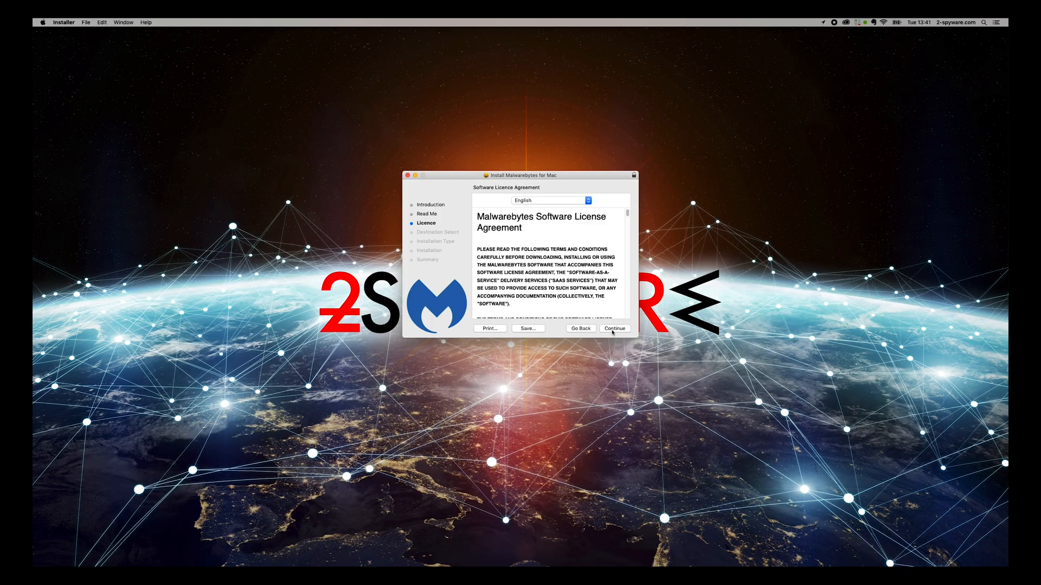
{"action": "left_click", "coordinate": [614, 328]}
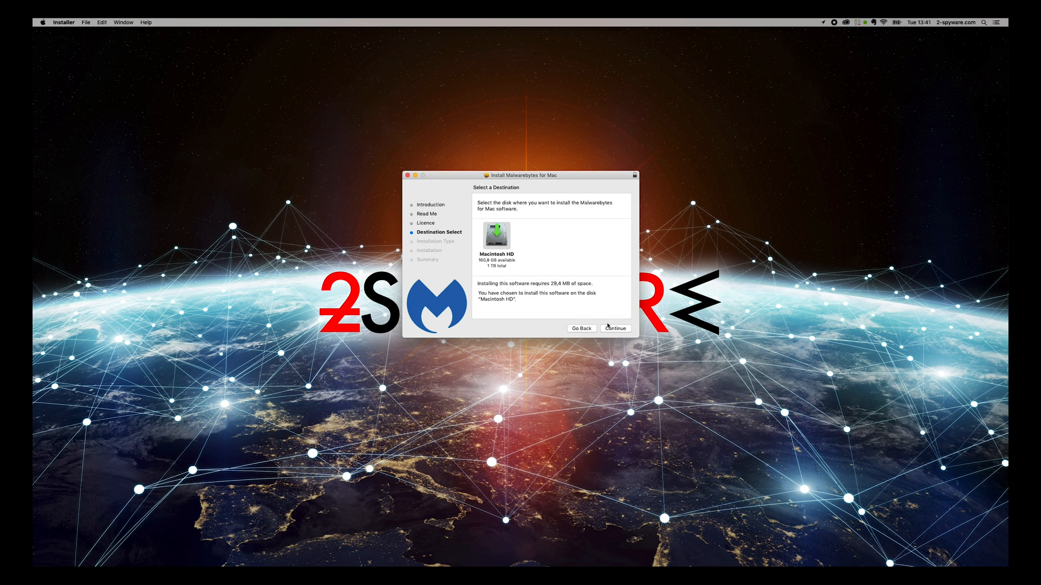
{"action": "left_click", "coordinate": [613, 327]}
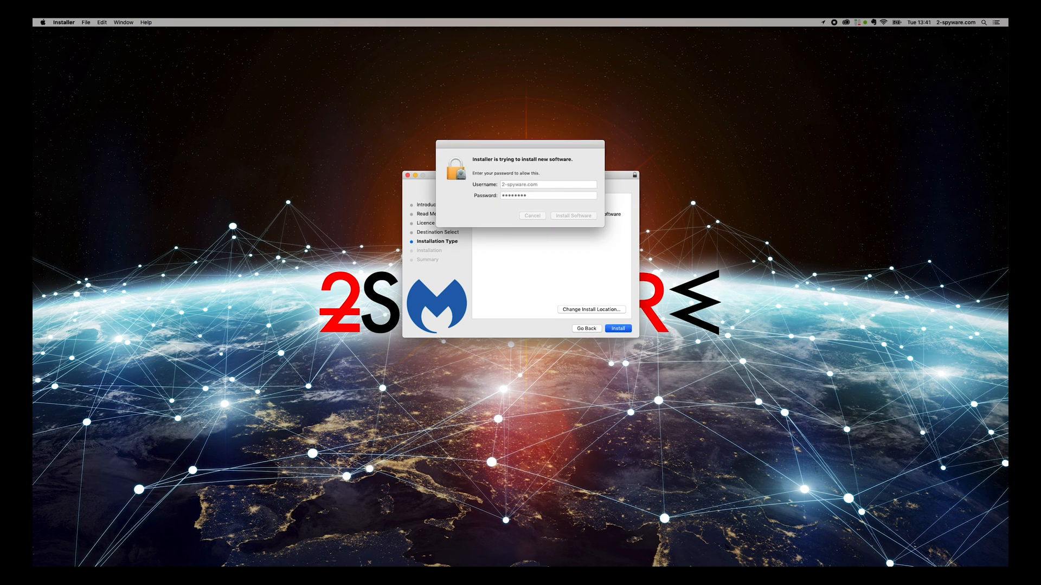
{"action": "left_click", "coordinate": [572, 216]}
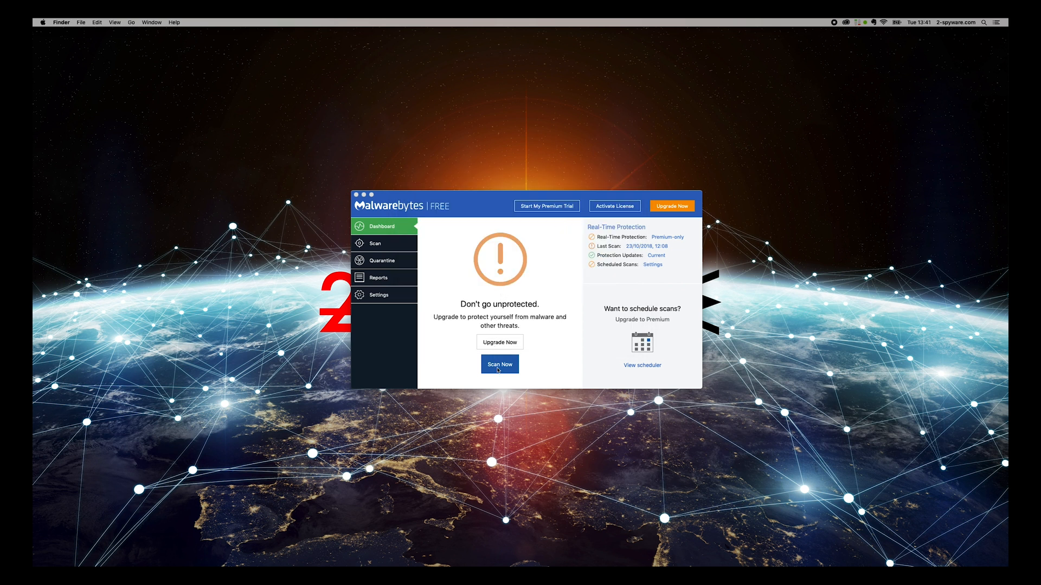
Step: Start a Threat Scan in Malwarebytes with Scan Now
{"action": "left_click", "coordinate": [499, 364]}
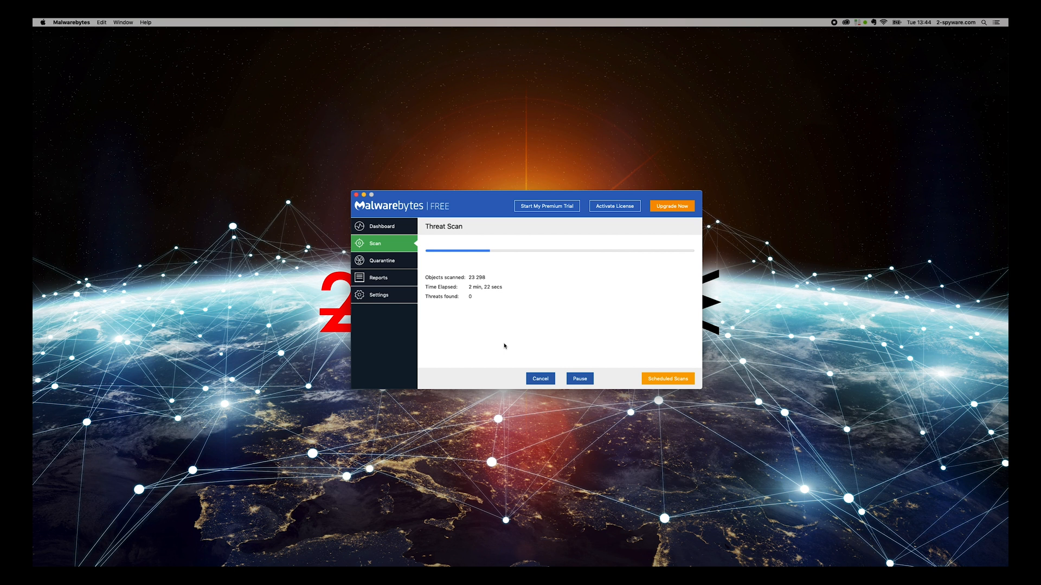